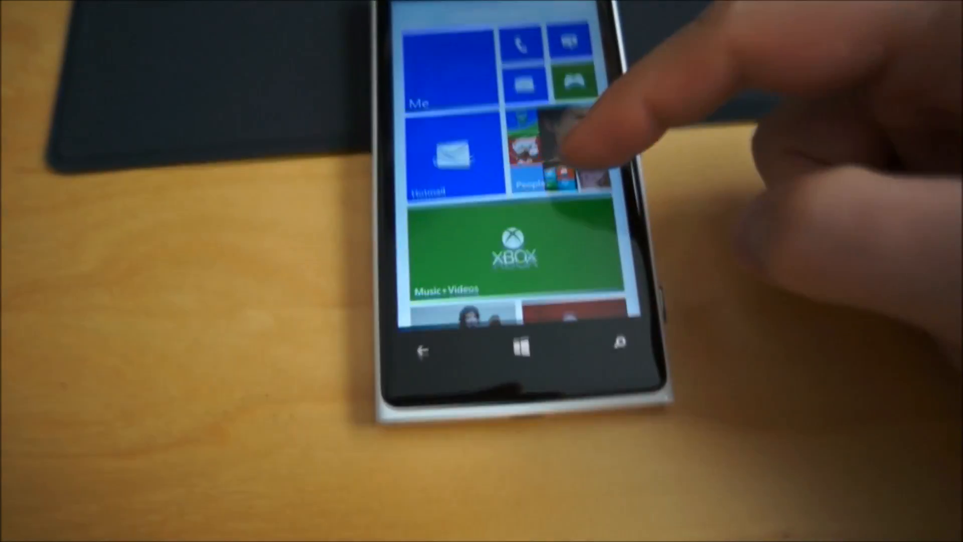
Scroll the Start screen down to the Nokia Maps and Nokia Drive+ Beta tiles
{"action": "scroll", "scroll_direction": "down", "scroll_amount": 3}
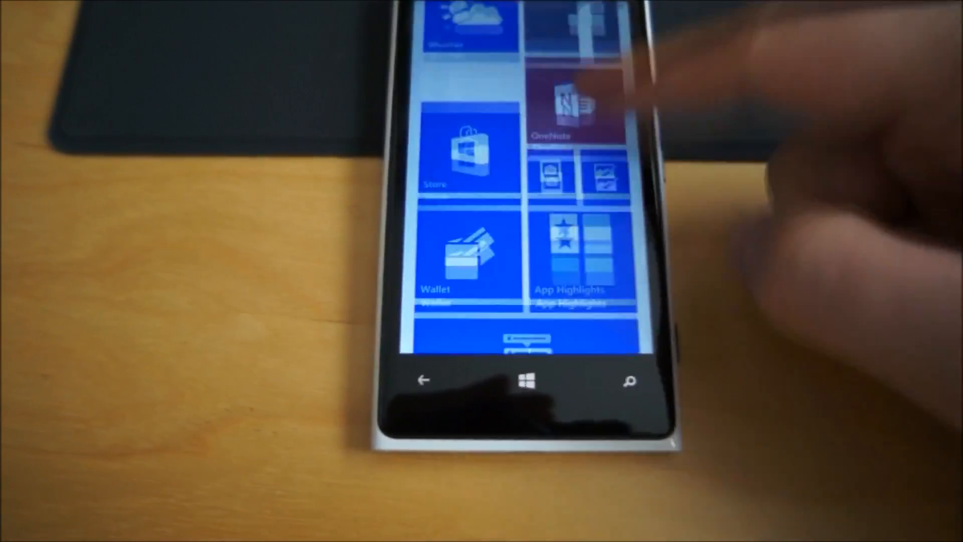
{"action": "scroll", "scroll_direction": "down", "scroll_amount": 3}
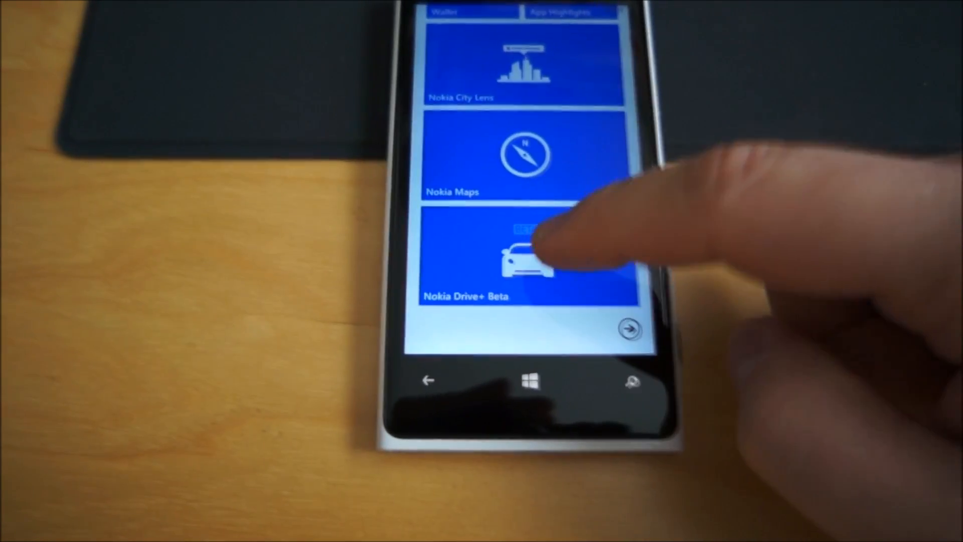
Launch Nokia Drive+ Beta from its Start screen tile
{"action": "left_click", "coordinate": [525, 258]}
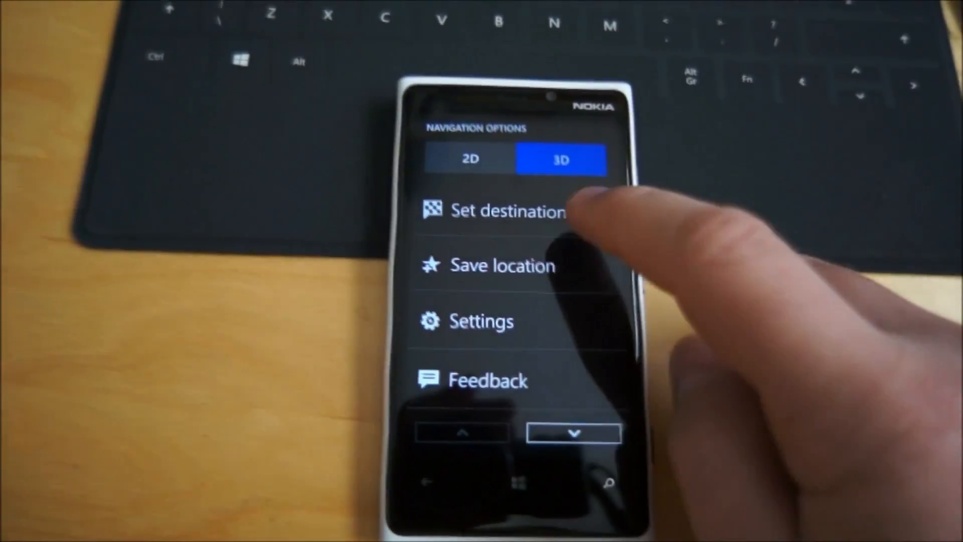
Route to favourite 4 Old Bond Street (9.2 mi, 21 min) and start turn-by-turn guidance
{"action": "left_click", "coordinate": [508, 211]}
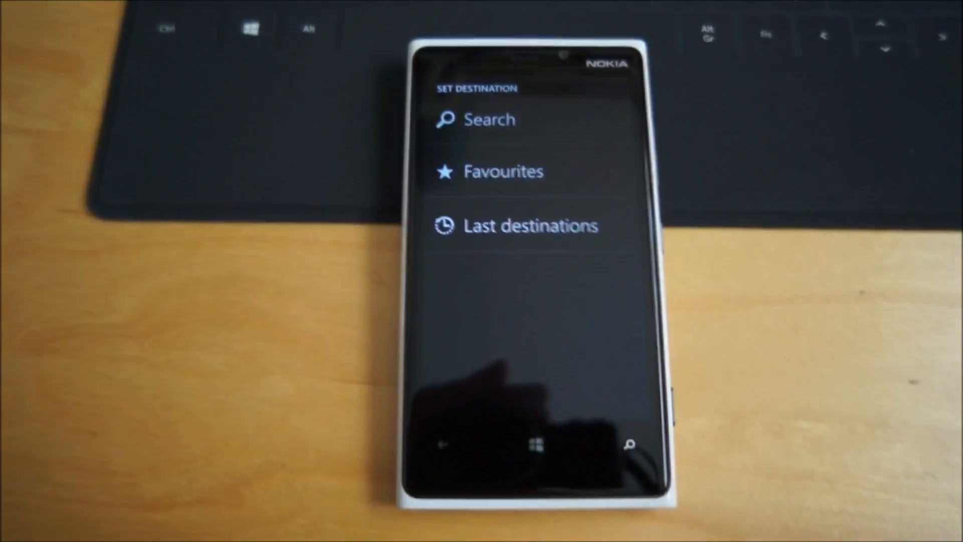
{"action": "left_click", "coordinate": [503, 172]}
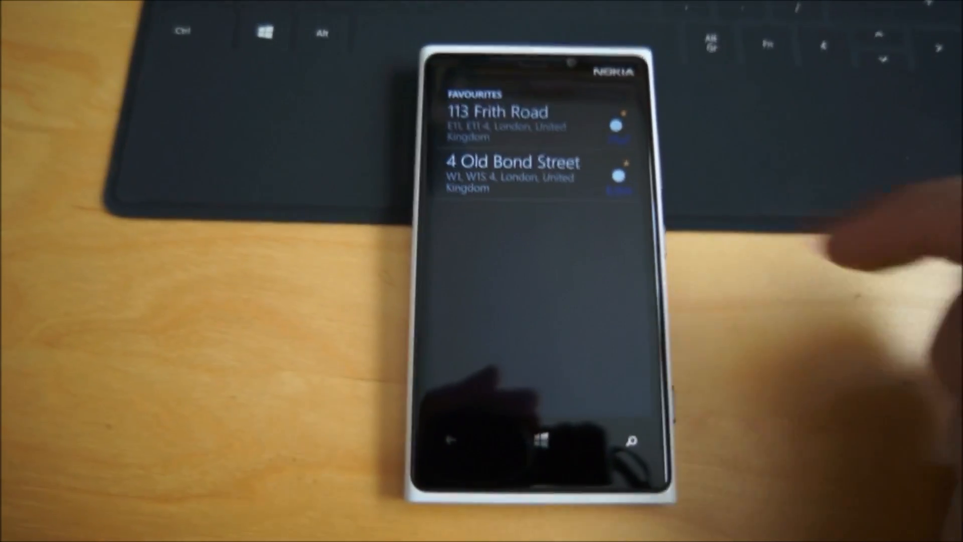
{"action": "left_click", "coordinate": [510, 175]}
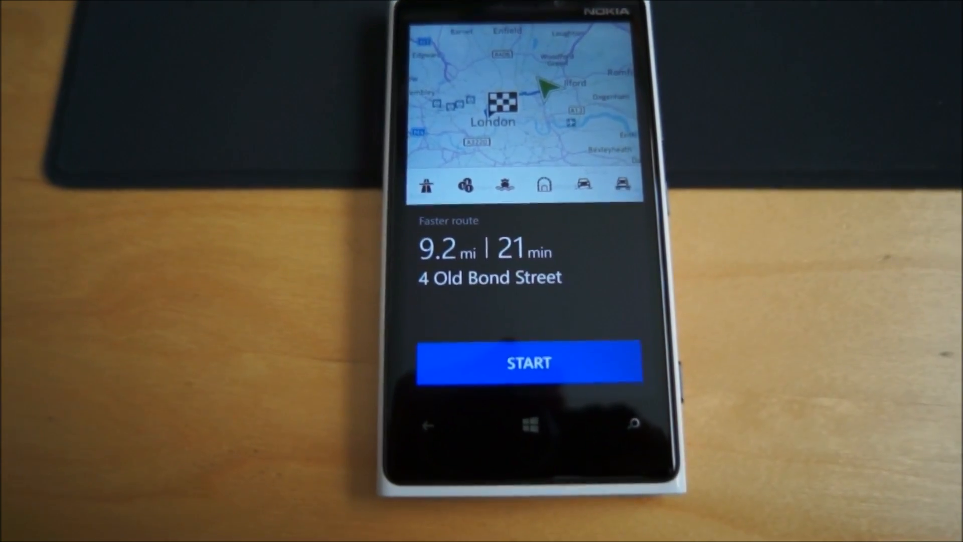
{"action": "left_click", "coordinate": [529, 362]}
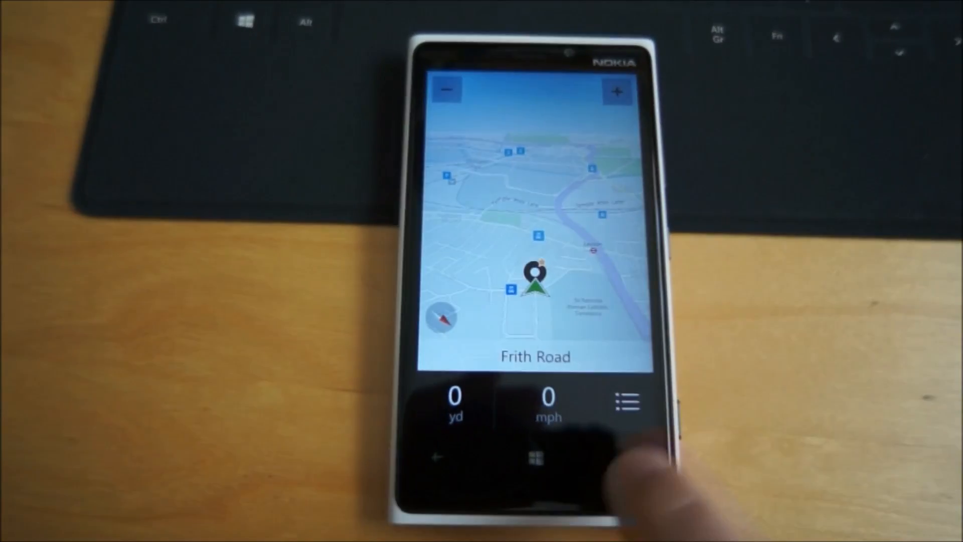
Choose 4 Old Bond Street from Last destinations via the navigation options menu
{"action": "left_click", "coordinate": [624, 403]}
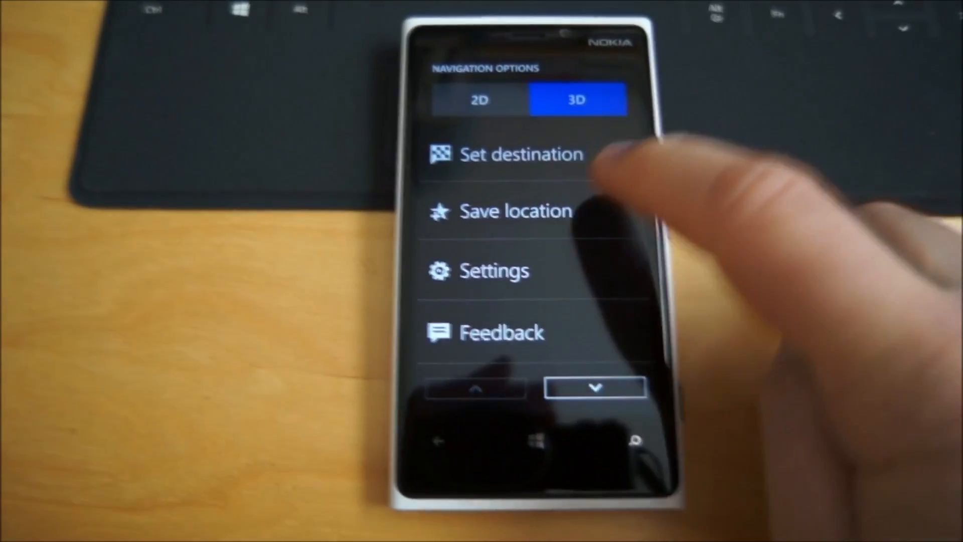
{"action": "left_click", "coordinate": [521, 155]}
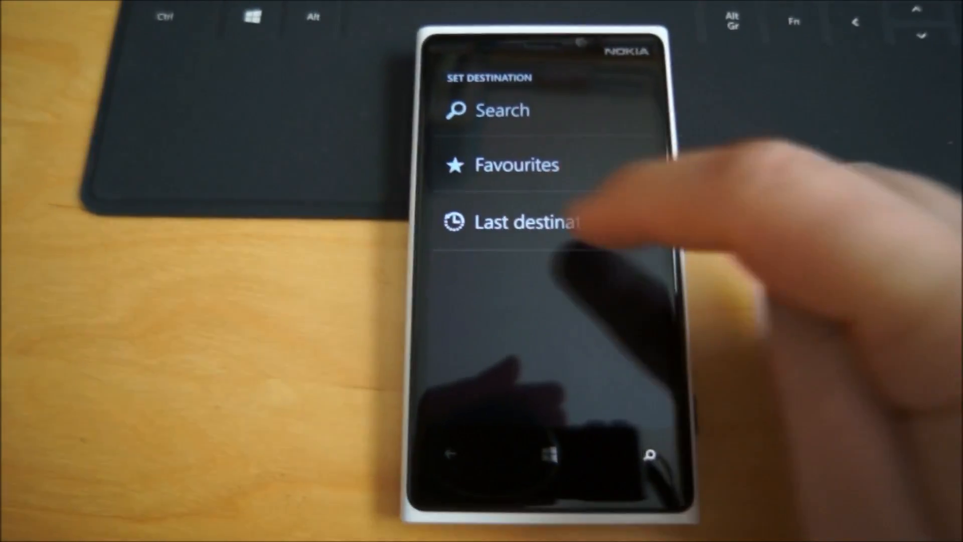
{"action": "left_click", "coordinate": [535, 222]}
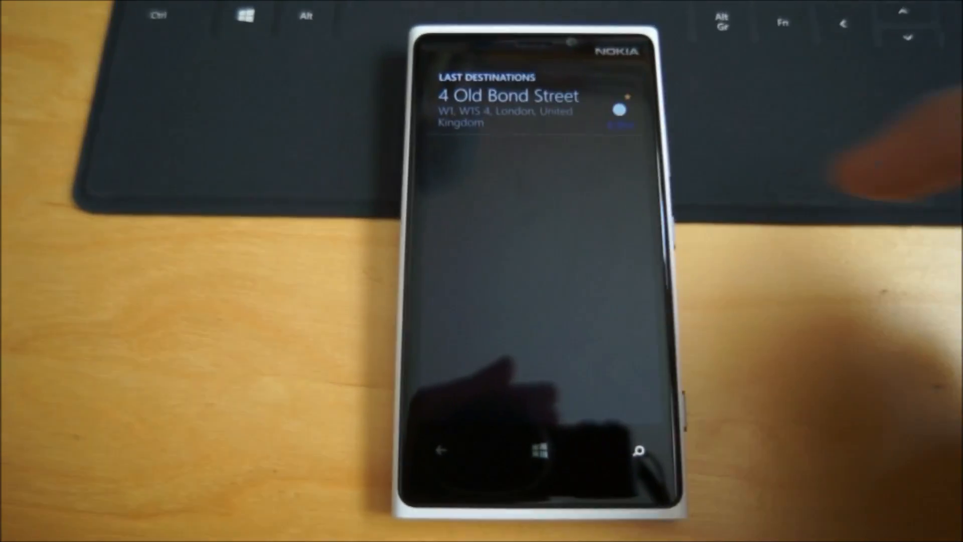
{"action": "left_click", "coordinate": [534, 111]}
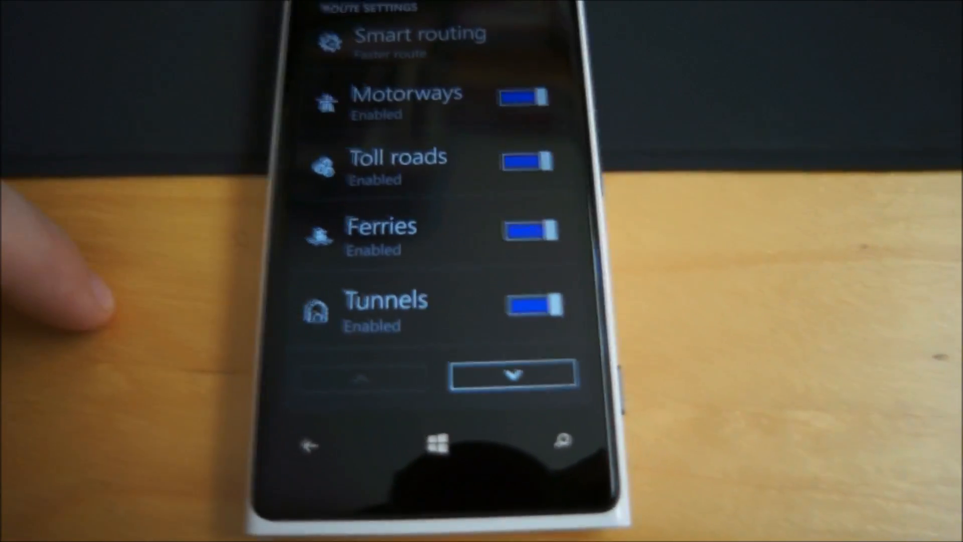
View the remaining road-type settings, then plan a 9.3 mi, 21 min route to favourite 4 Old Bond Street
{"action": "left_click", "coordinate": [513, 374]}
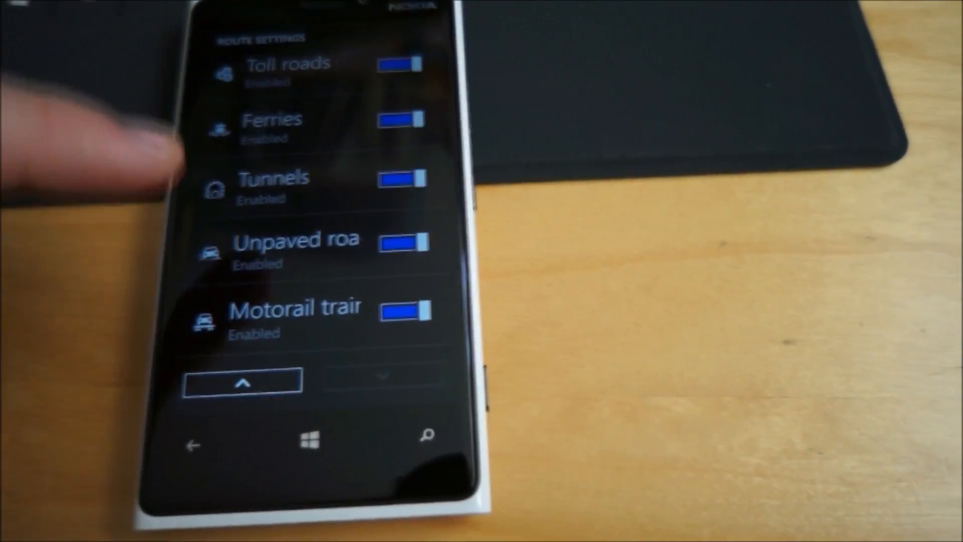
{"action": "left_click", "coordinate": [240, 382]}
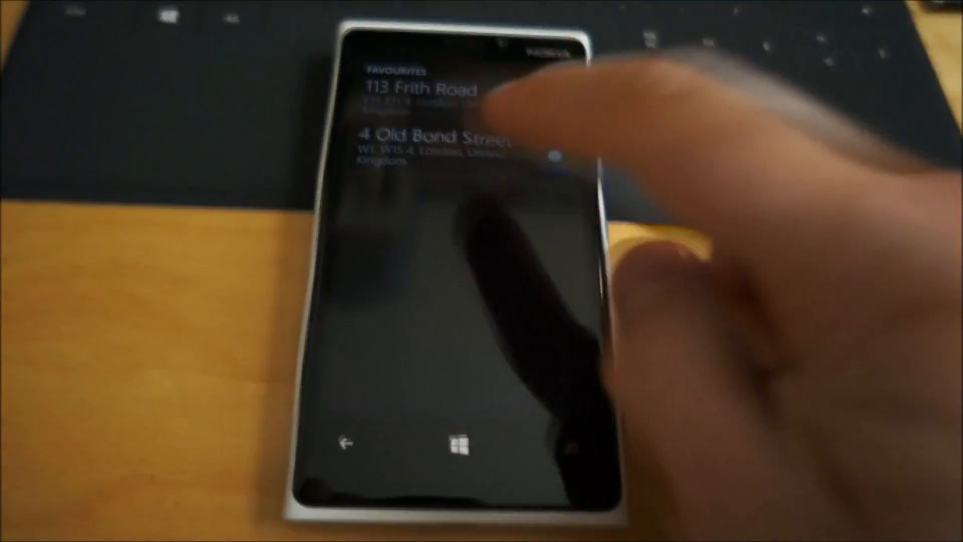
{"action": "left_click", "coordinate": [431, 144]}
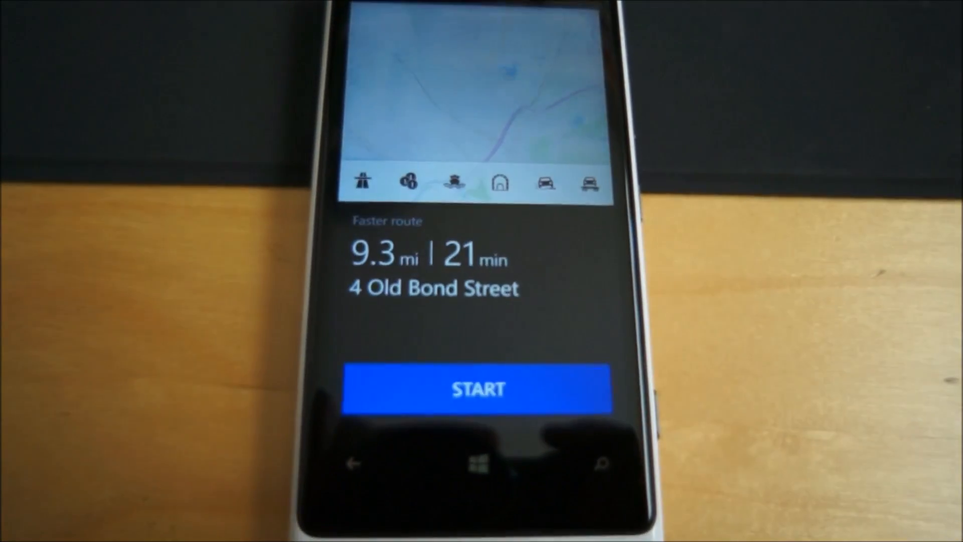